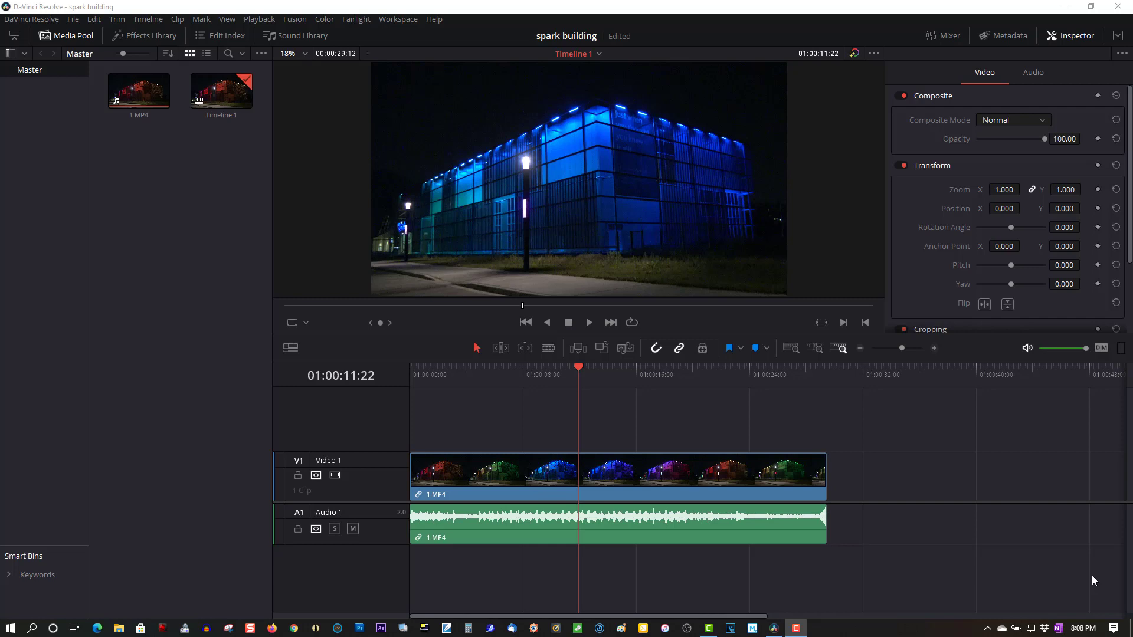
pyautogui.moveTo(927, 610)
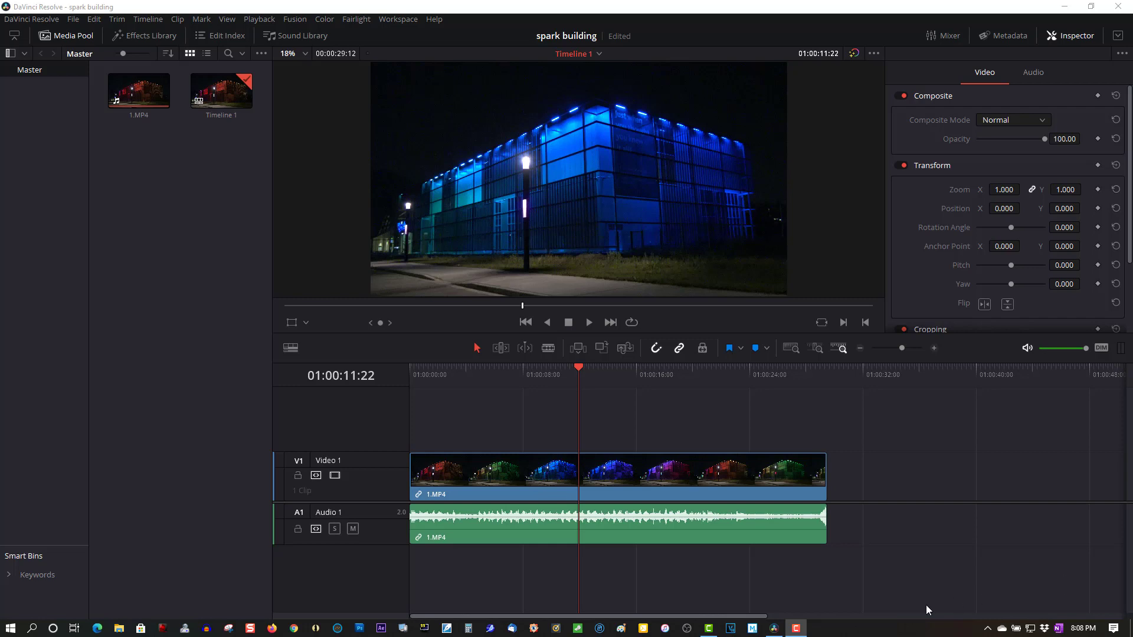
pyautogui.moveTo(670, 611)
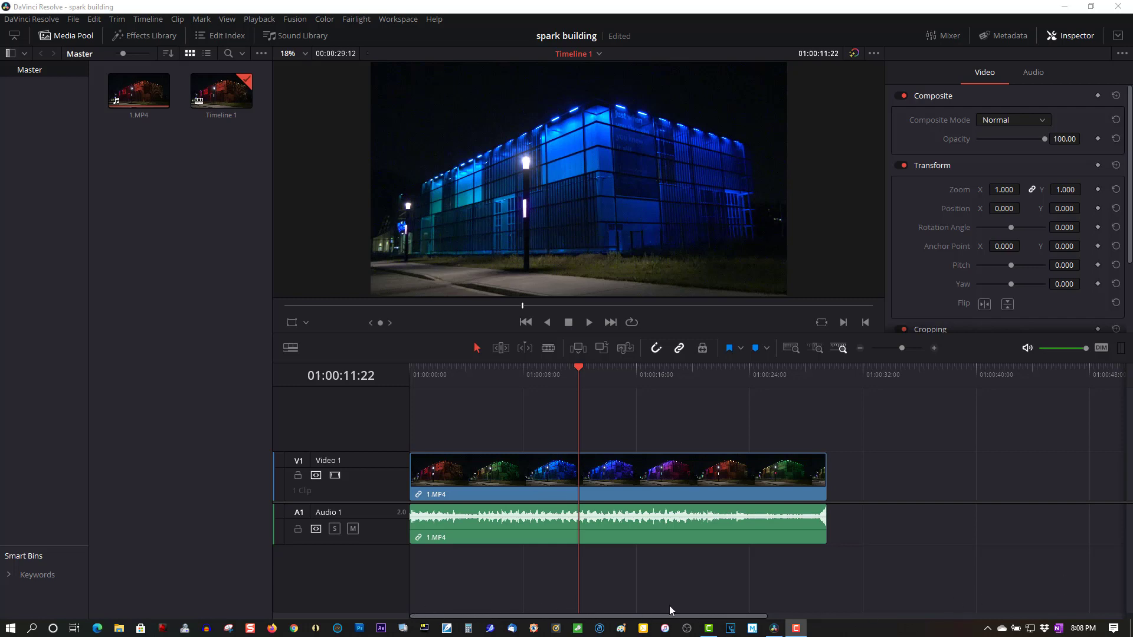
pyautogui.moveTo(181, 605)
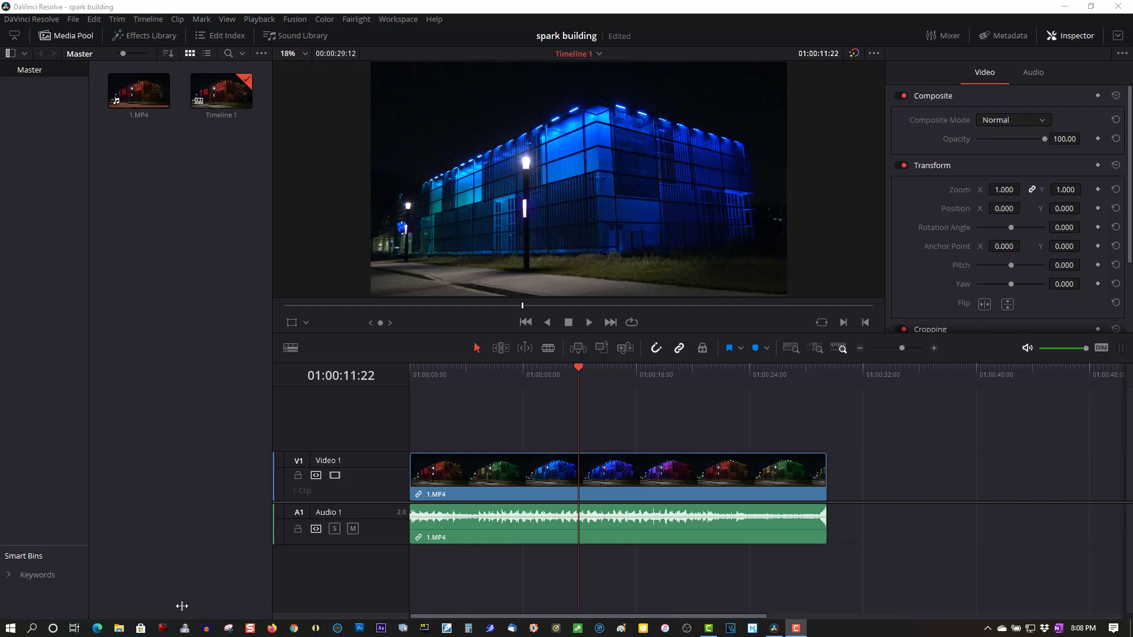
pyautogui.moveTo(814, 624)
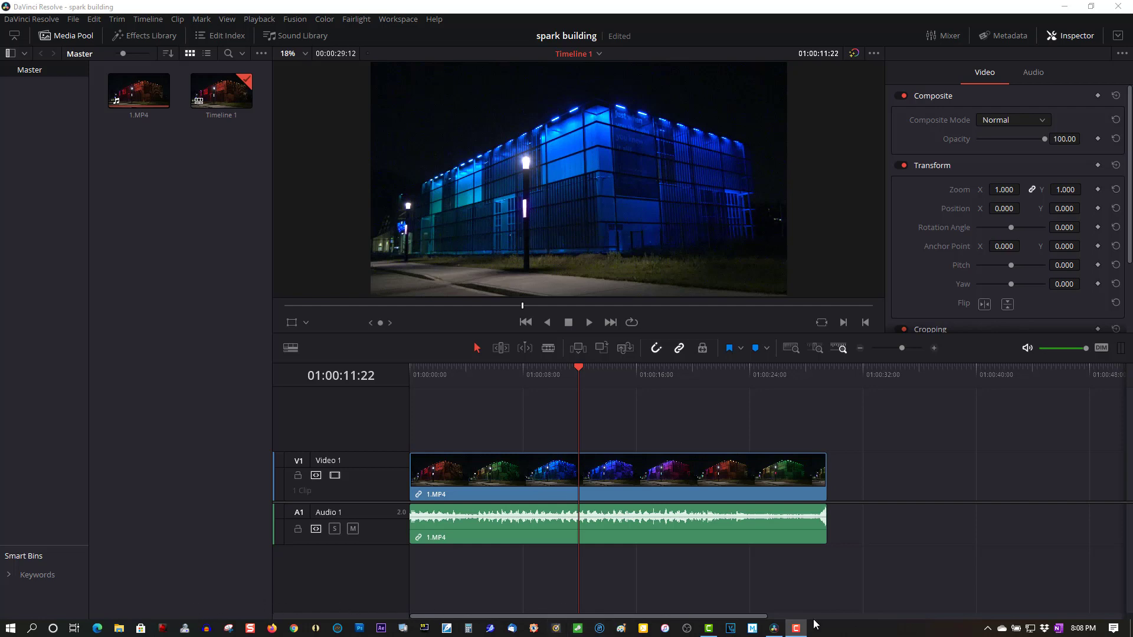
pyautogui.moveTo(948, 603)
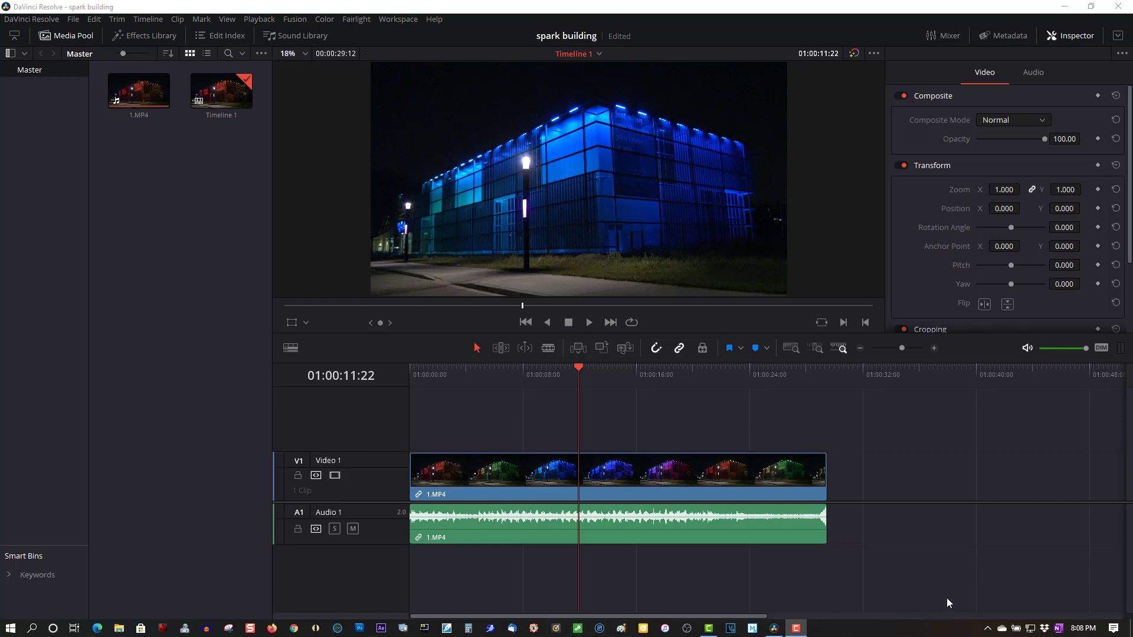
pyautogui.moveTo(180, 614)
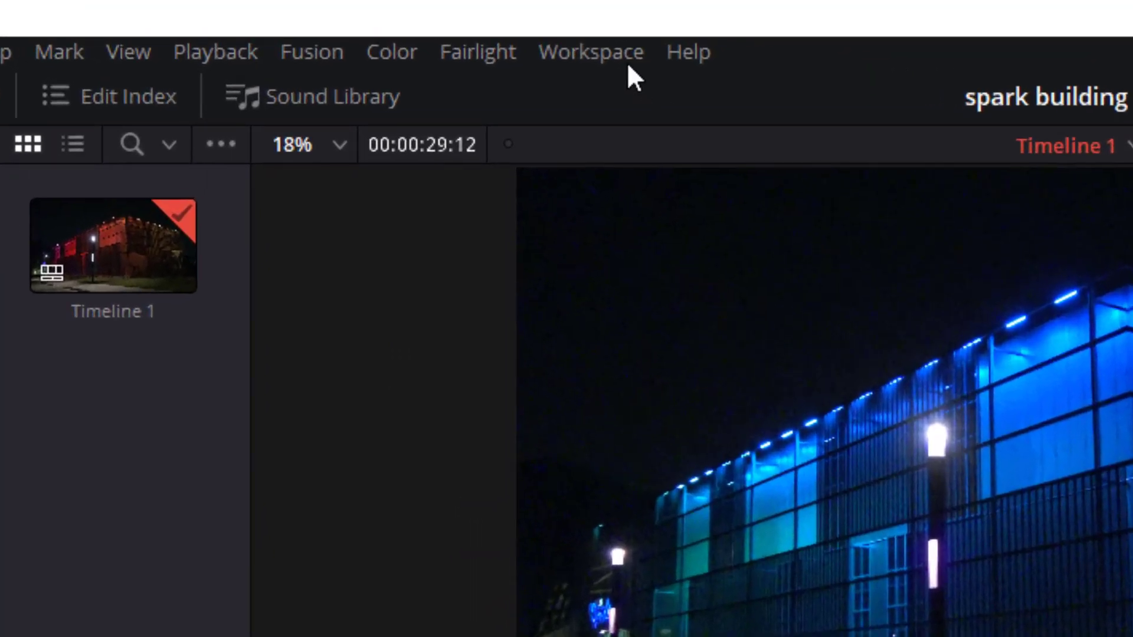
# - Open the Workspace menu to reach the Show Page Navigation option
pyautogui.click(588, 51)
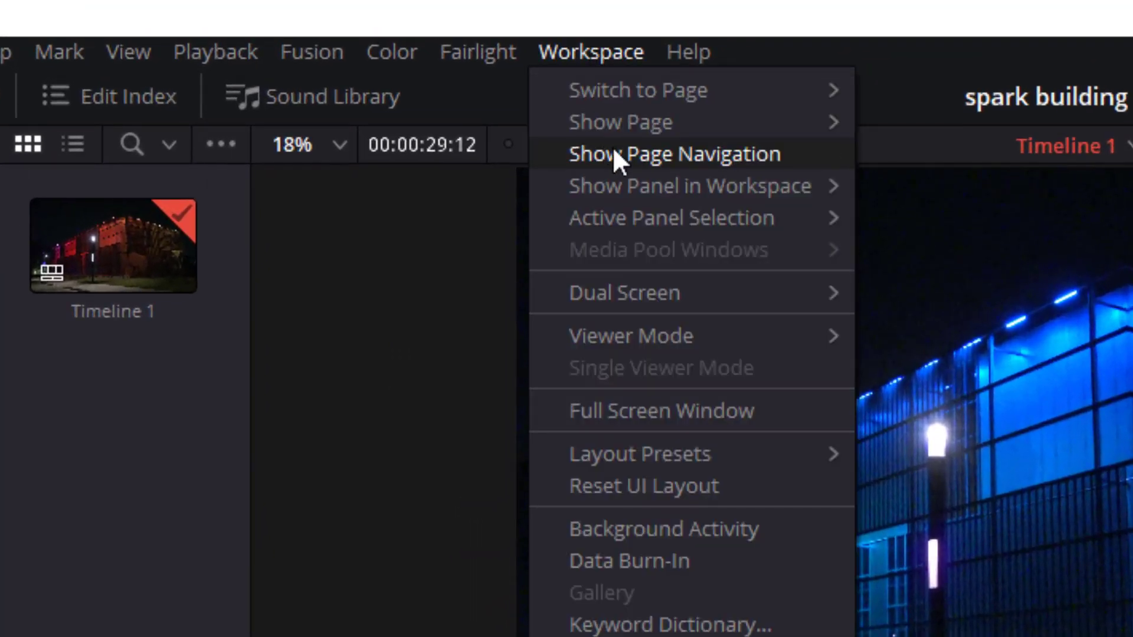